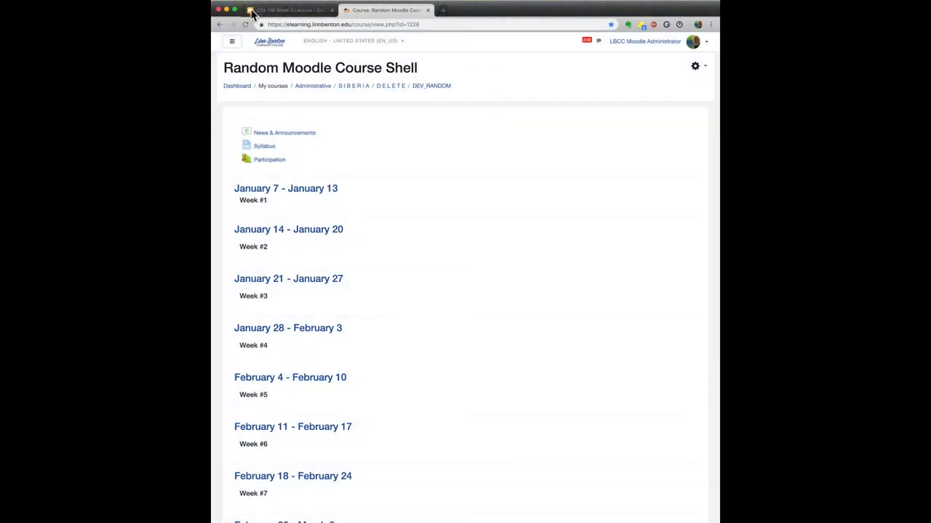
Step: Open Publish to the web for the OTA 118 Week 5 Lecture deck
left_click(277, 10)
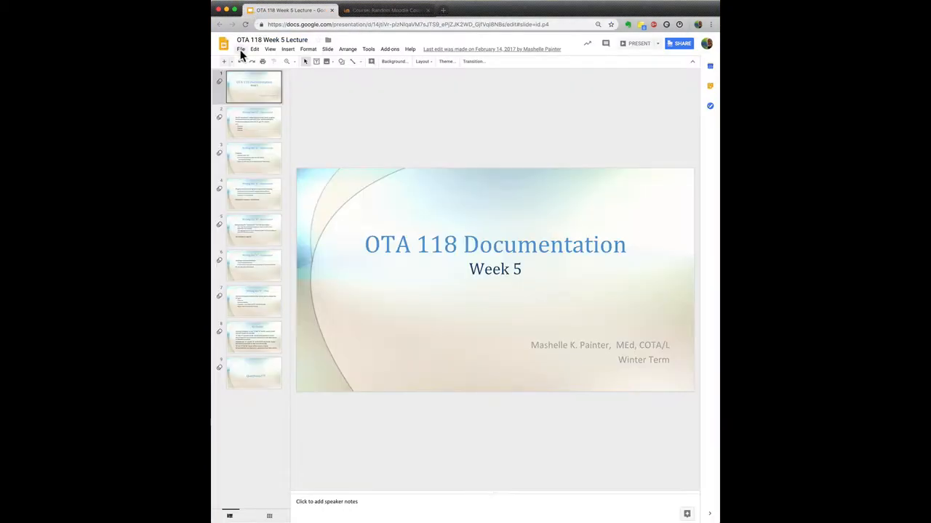
left_click(240, 57)
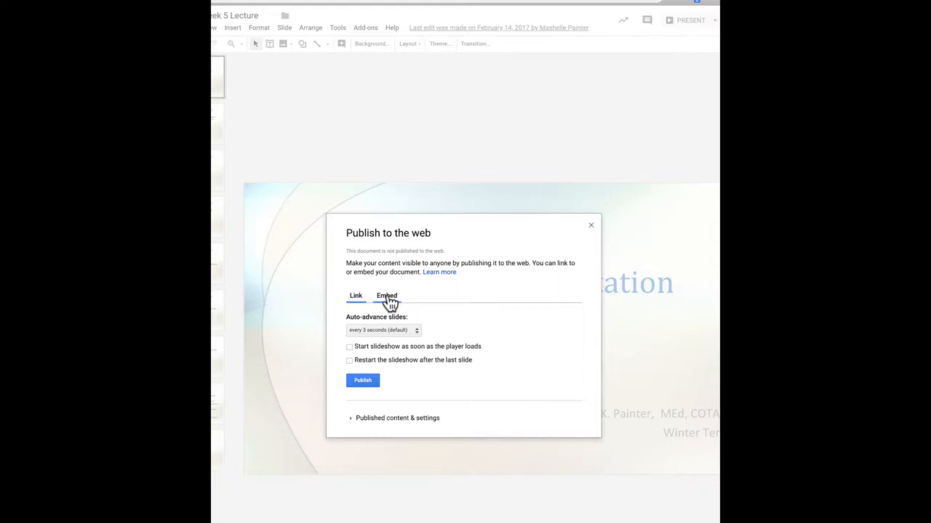
Step: Set the embed to Small (640x389) slide size with auto-advance every 15 seconds
left_click(386, 296)
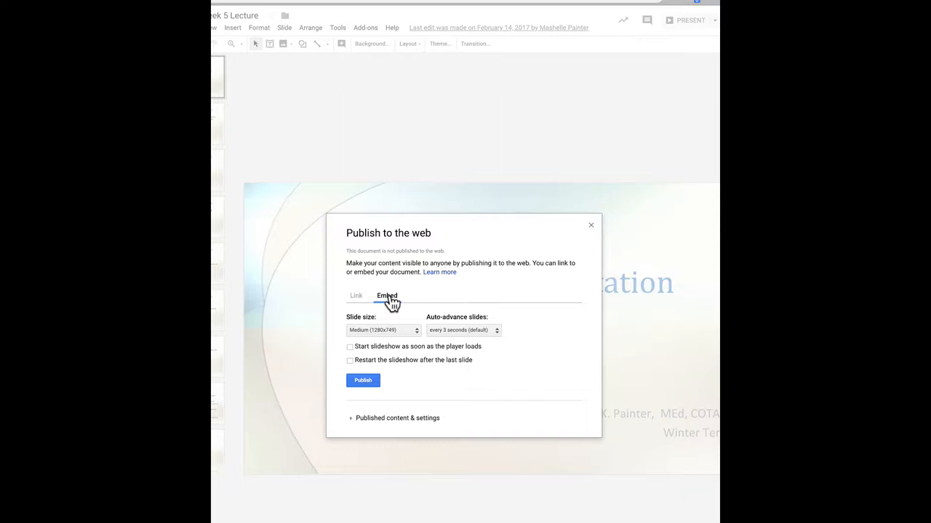
left_click(378, 330)
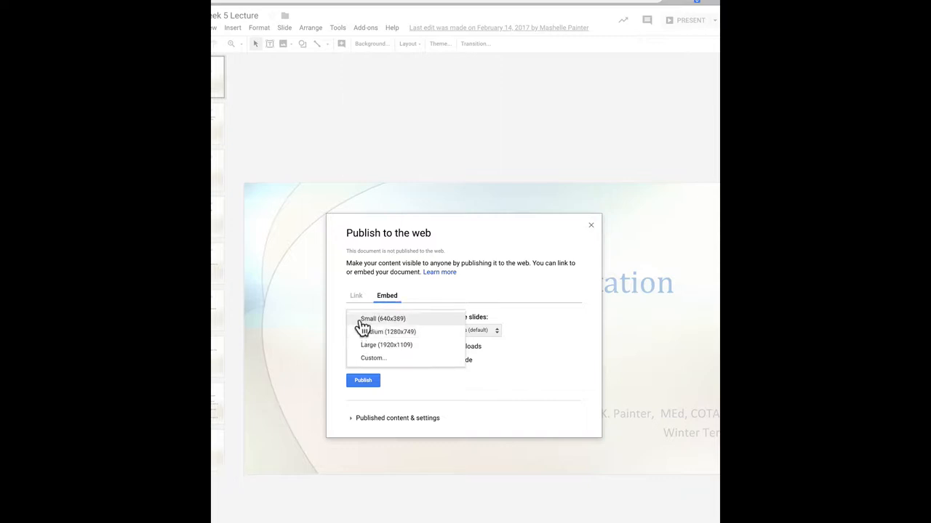
mouse_move(363, 329)
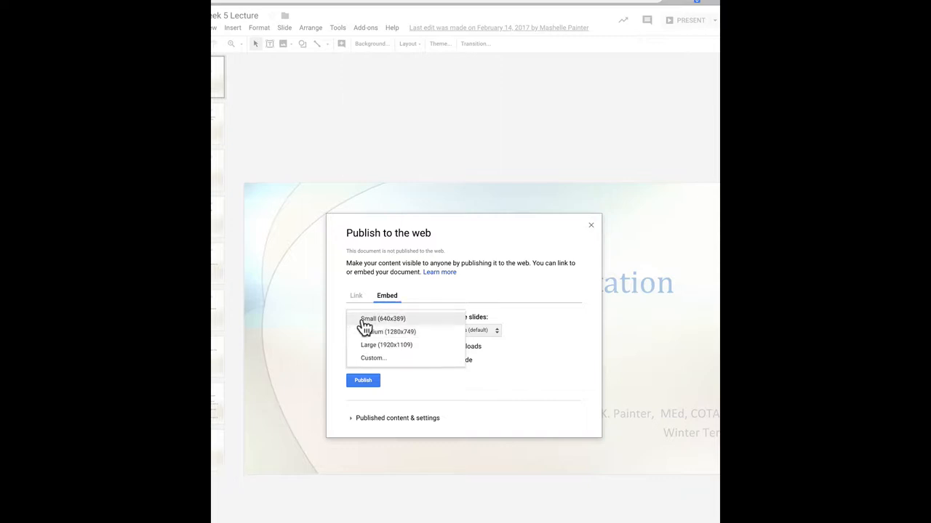
left_click(382, 319)
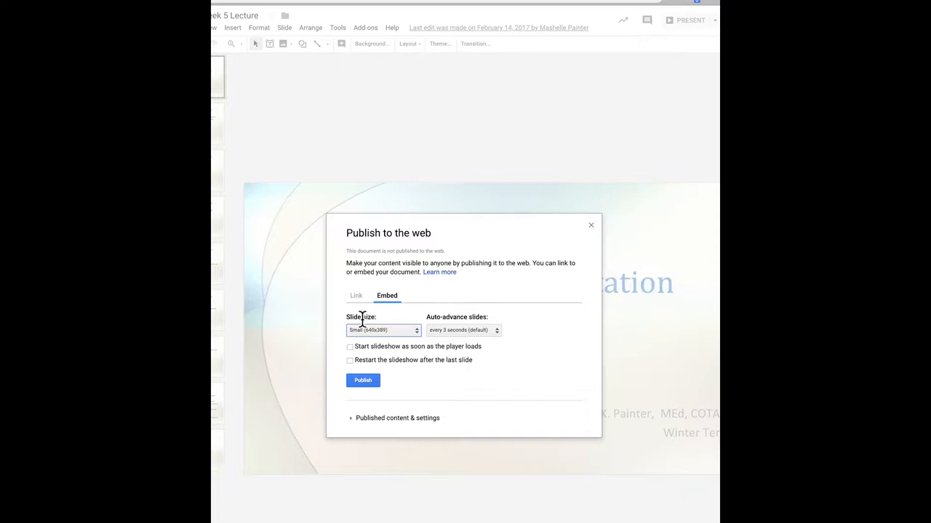
mouse_move(438, 335)
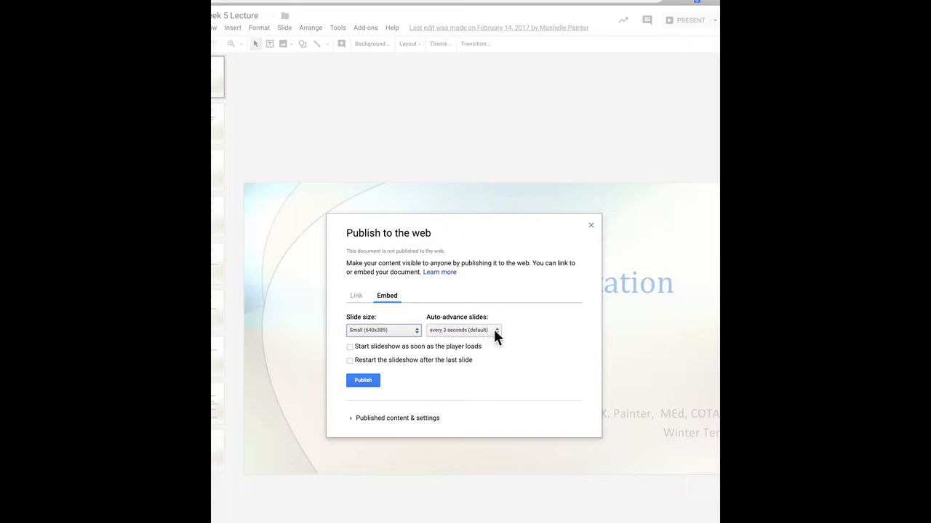
left_click(465, 330)
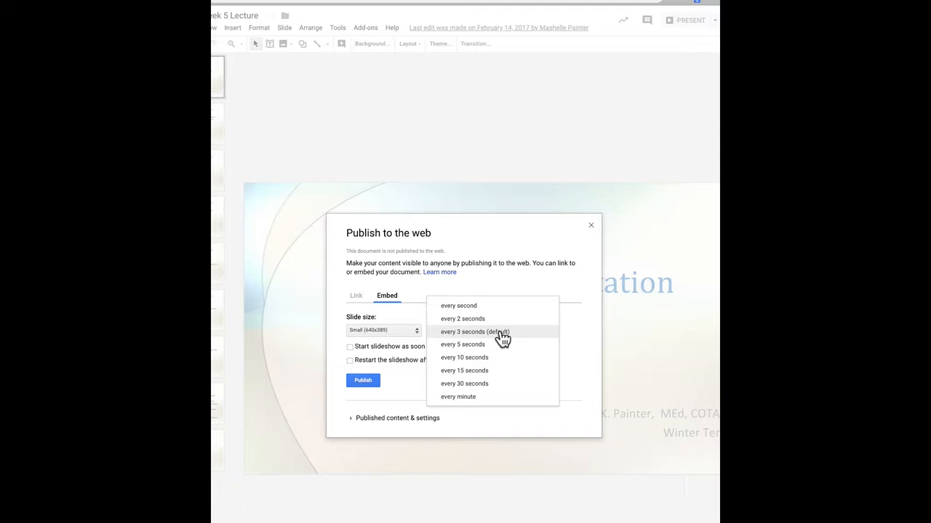
mouse_move(444, 376)
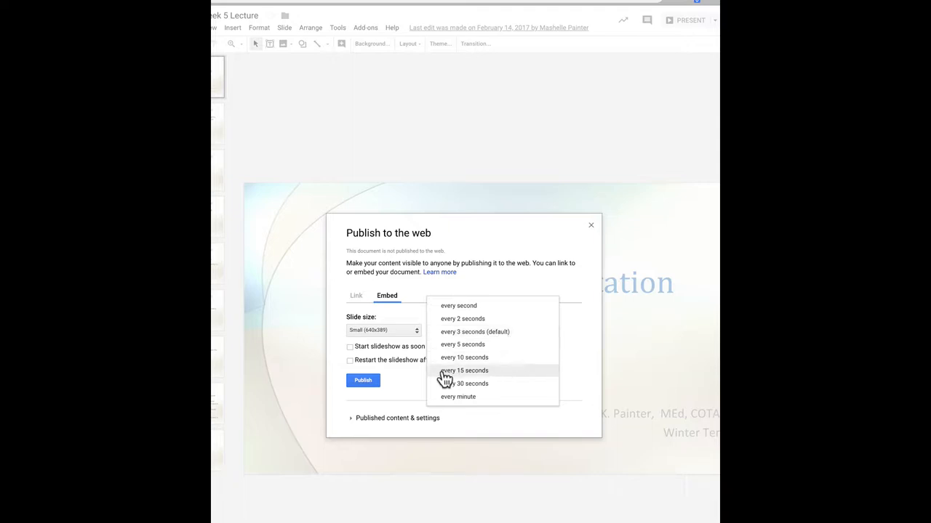
mouse_move(475, 376)
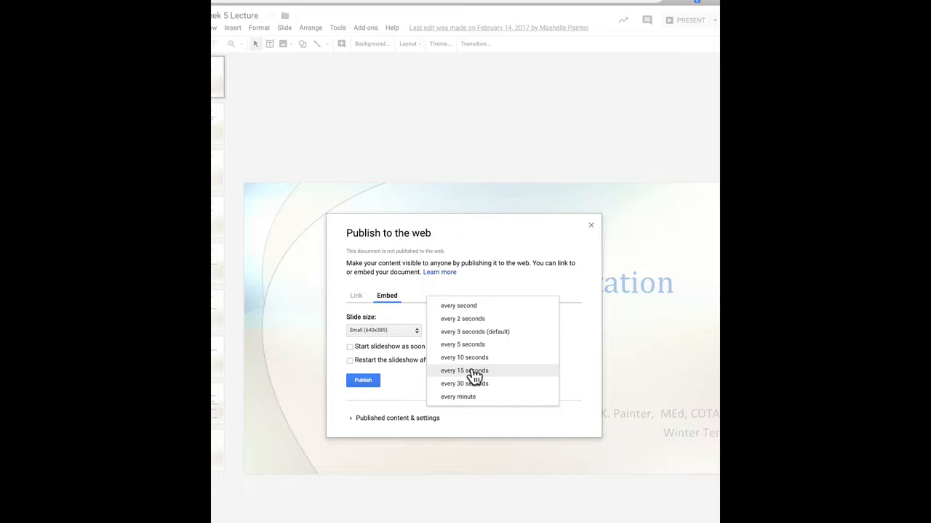
left_click(463, 371)
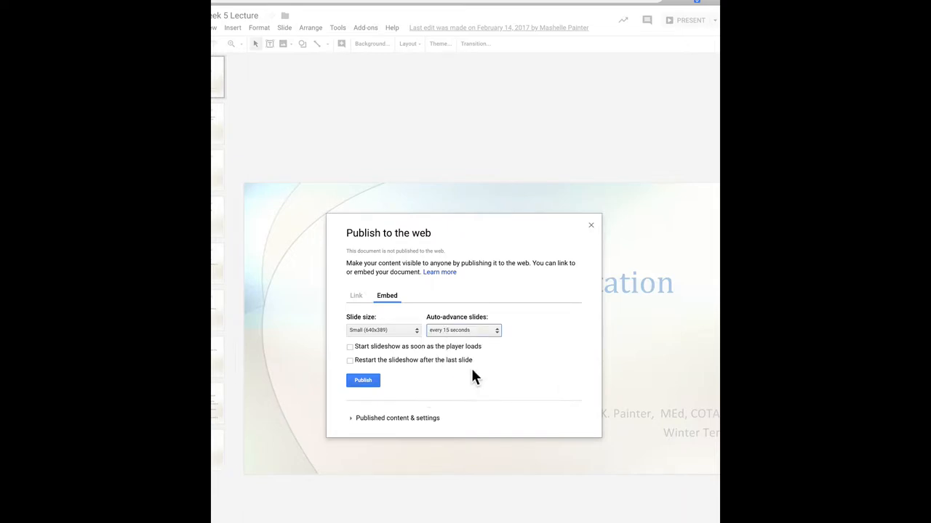
mouse_move(444, 354)
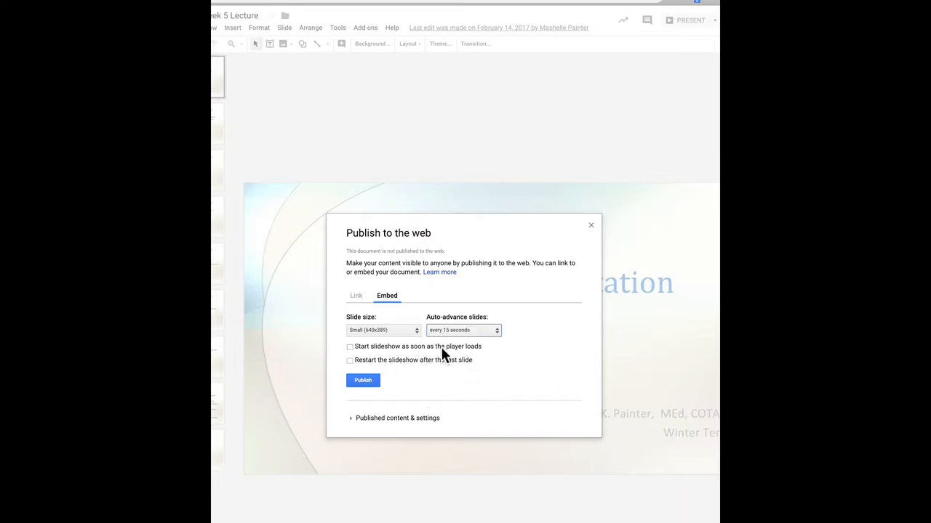
mouse_move(364, 364)
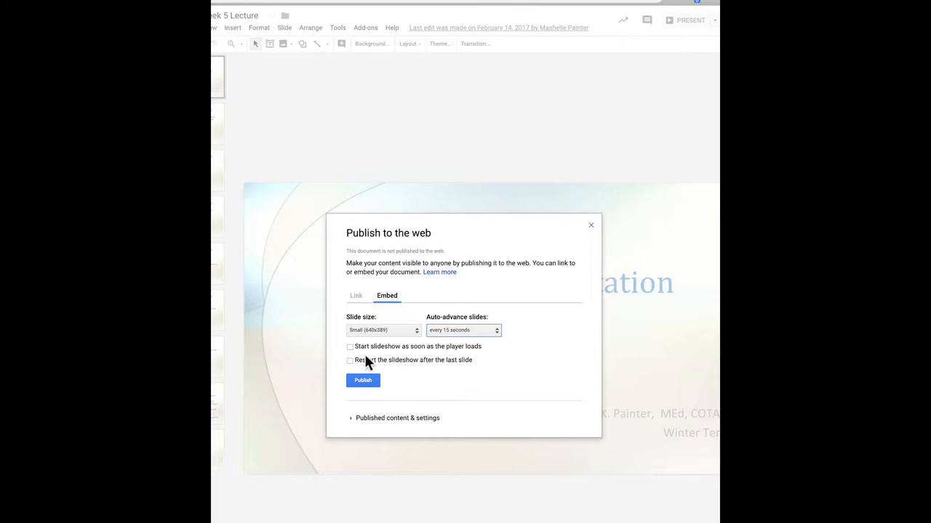
mouse_move(436, 376)
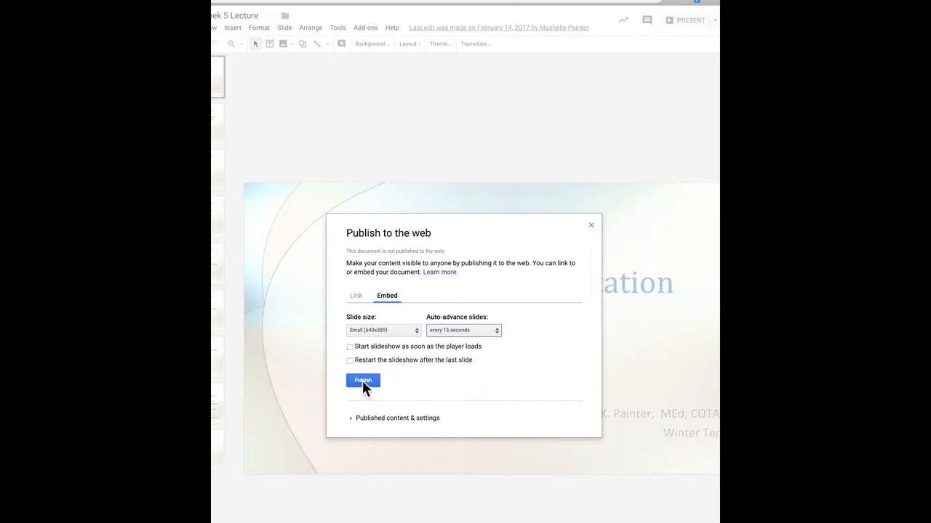
Step: Publish the deck, confirm the Google Drive prompt, and close the publishing dialog
left_click(363, 380)
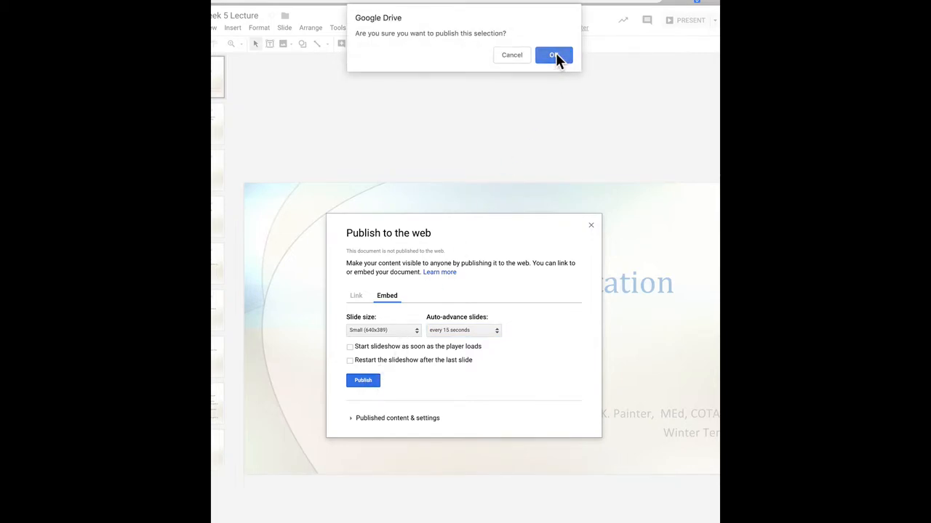
left_click(553, 54)
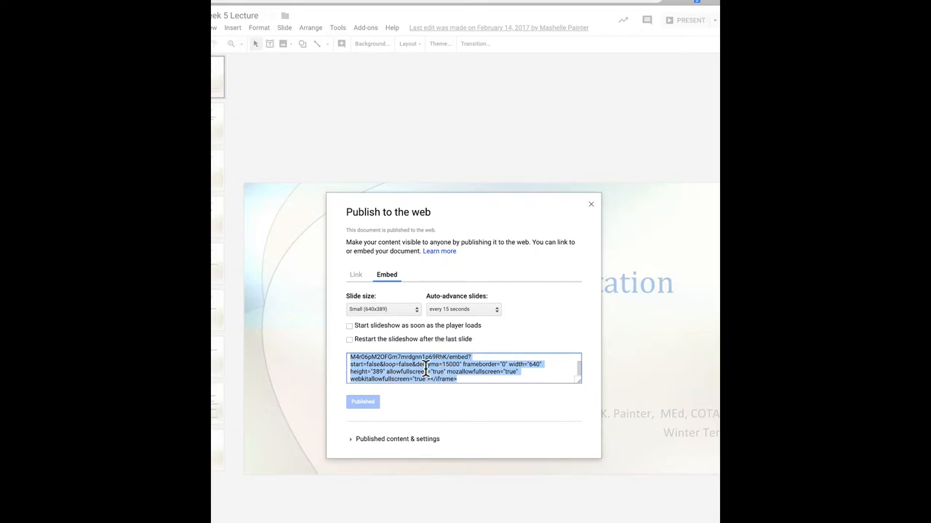
mouse_move(590, 205)
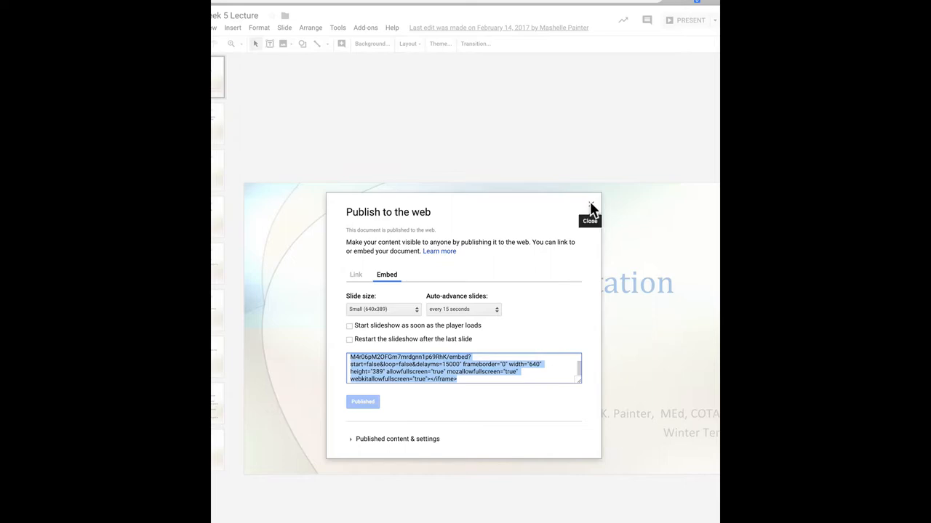
left_click(590, 205)
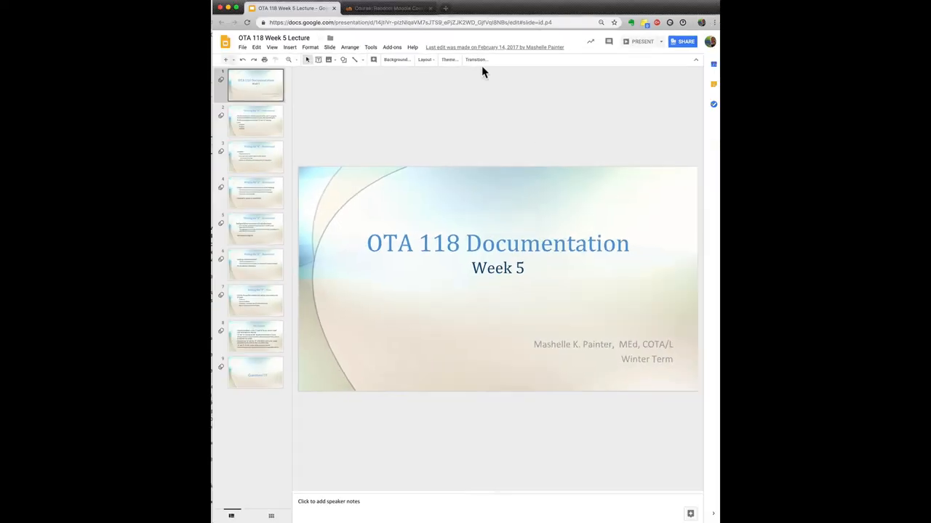
Step: Turn editing on for Random Moodle Course Shell and scroll toward Week 5
left_click(383, 8)
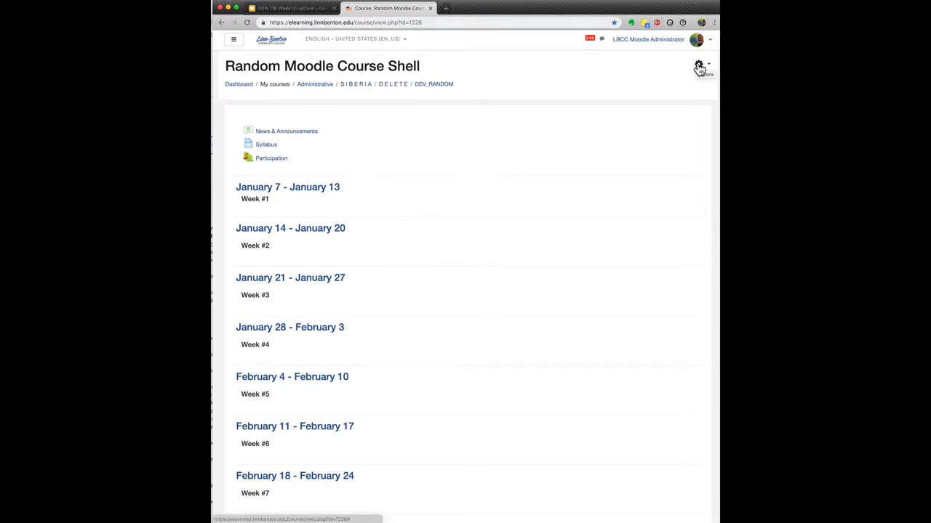
left_click(699, 64)
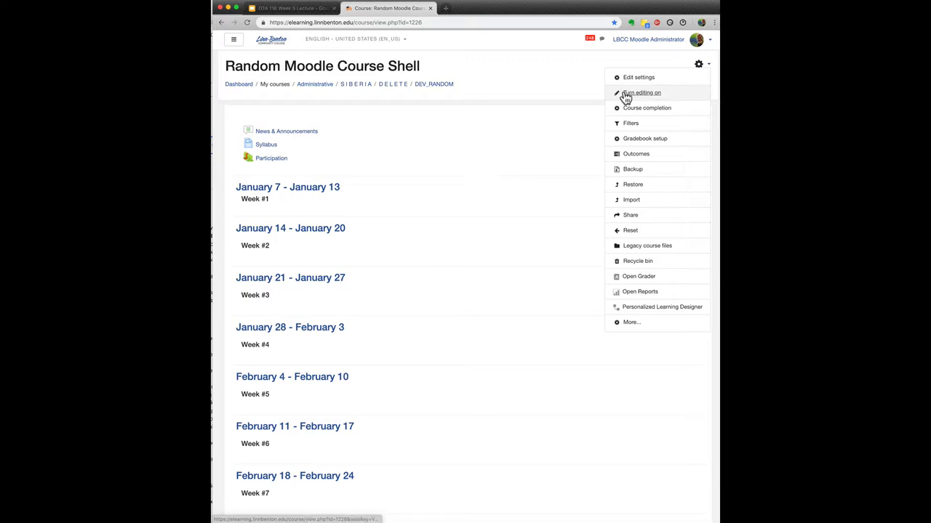
left_click(642, 92)
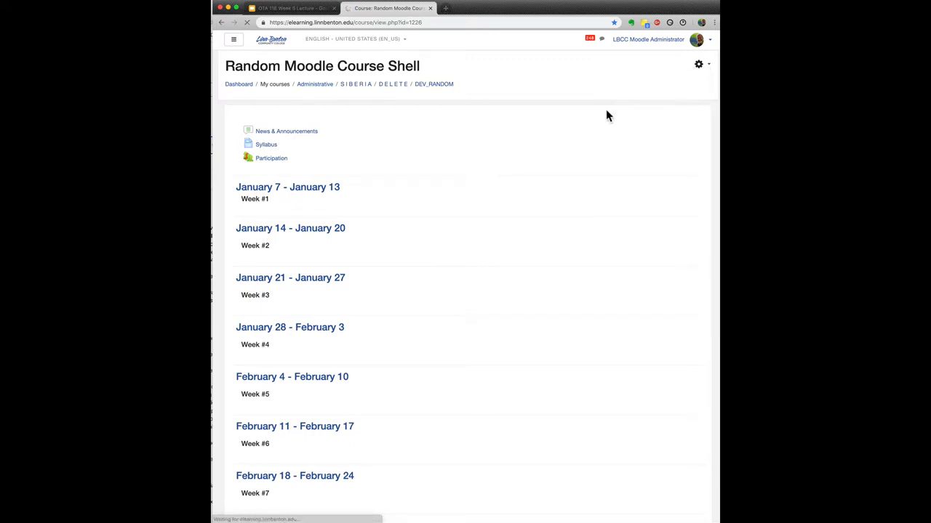
left_click(697, 64)
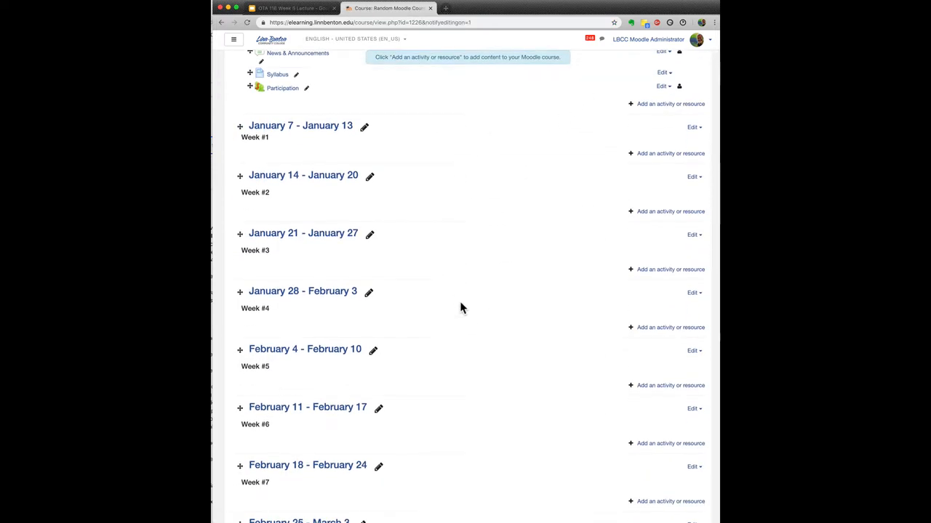
scroll("down", 3)
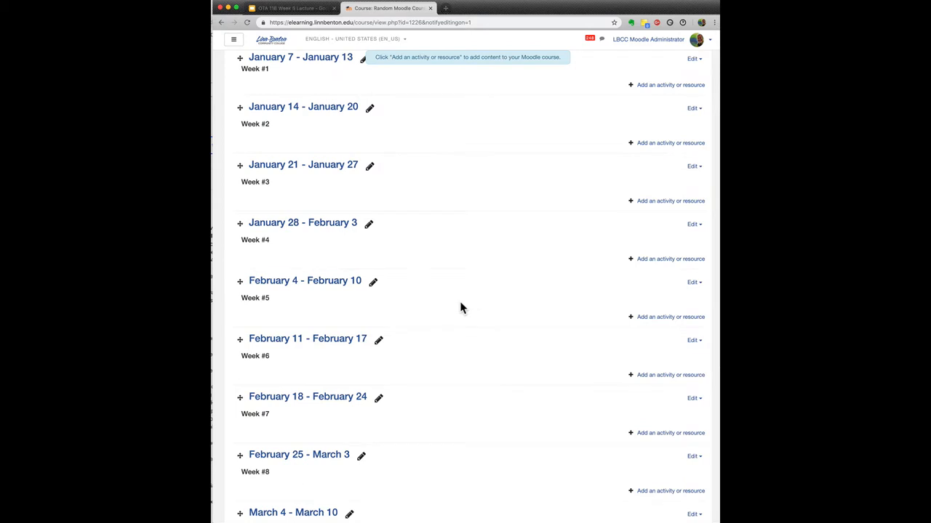
mouse_move(687, 317)
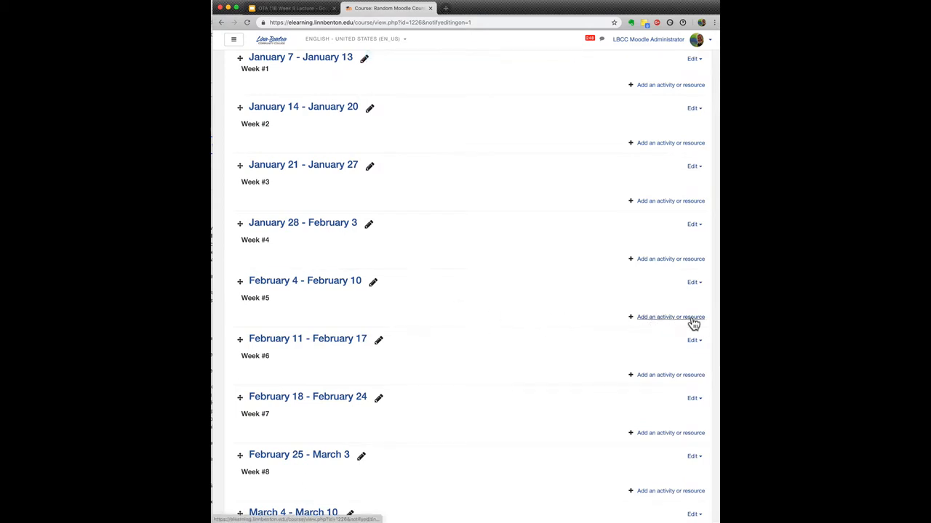
mouse_move(663, 321)
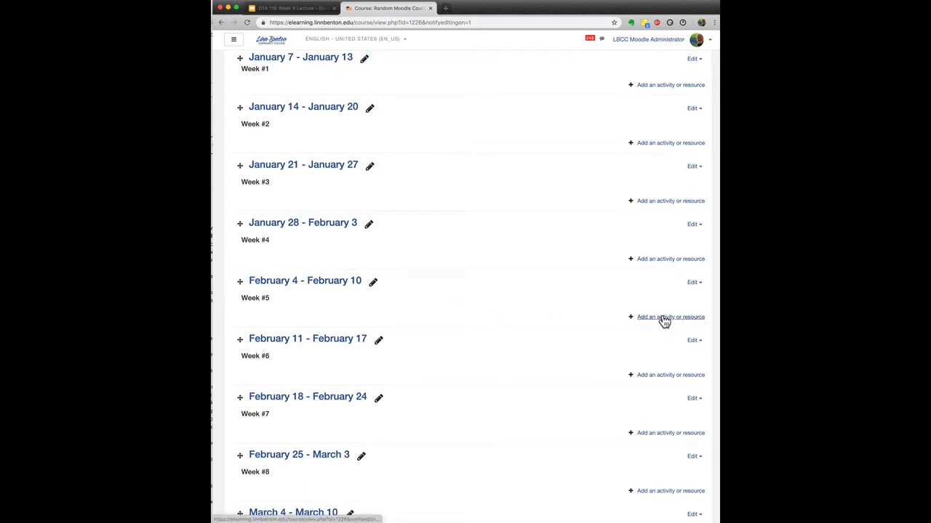
Step: Add a Page resource to the February 4 - February 10 week
left_click(666, 317)
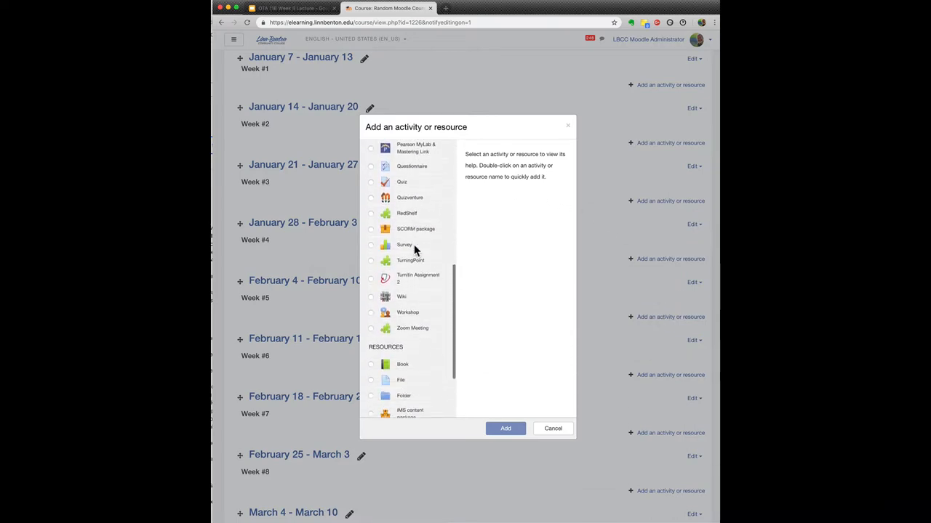
scroll("down", 3)
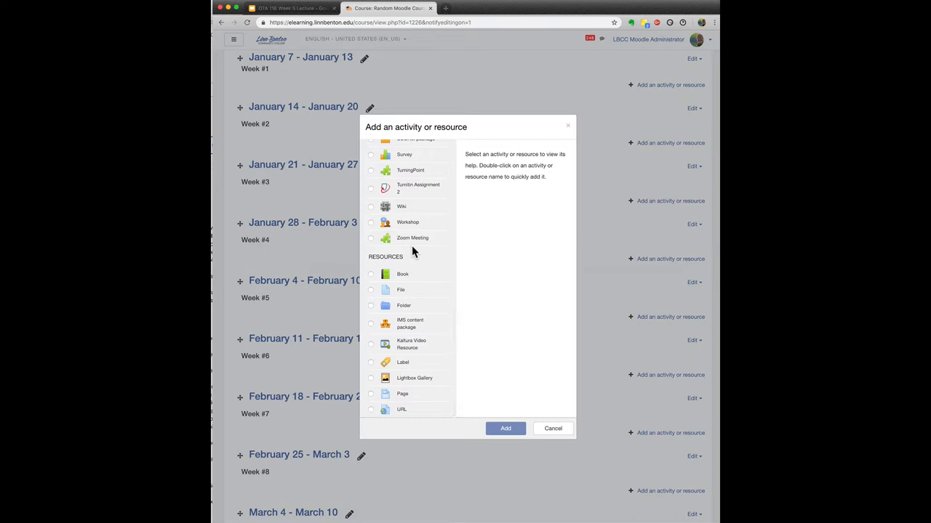
left_click(370, 394)
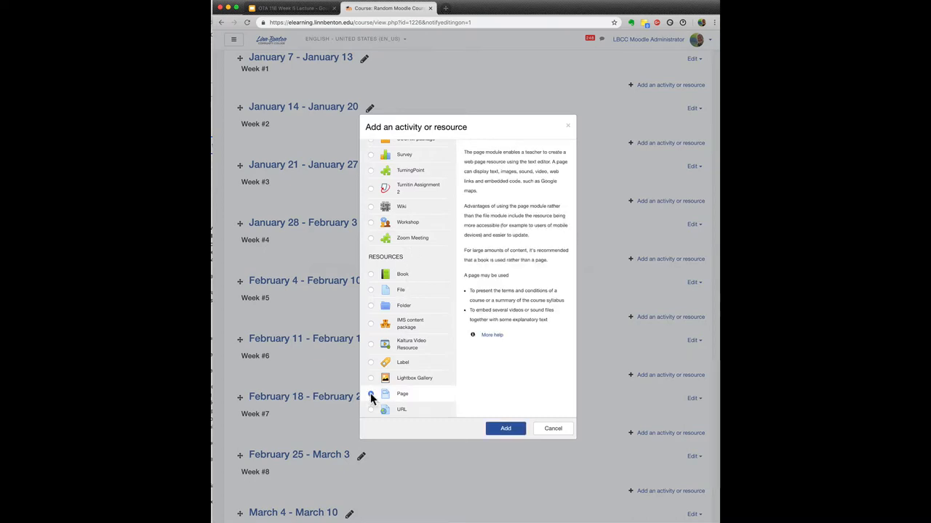
left_click(370, 393)
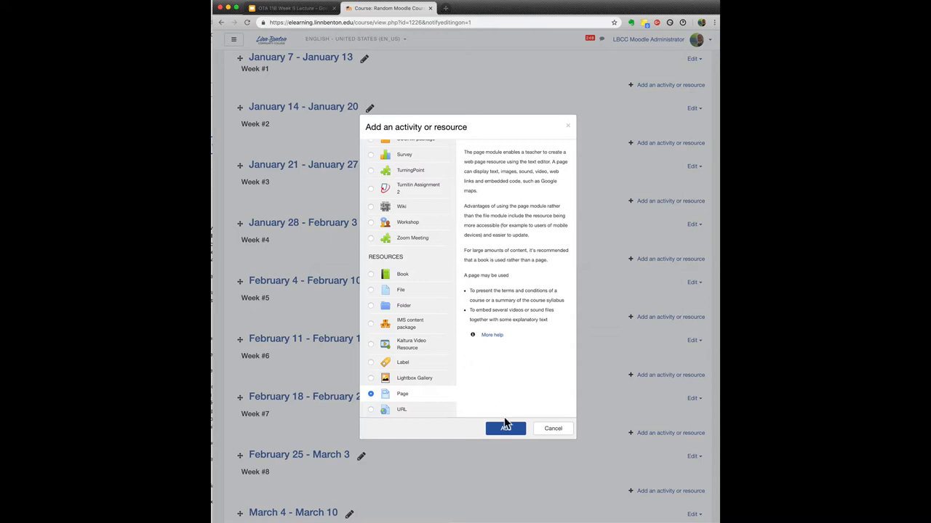
left_click(505, 428)
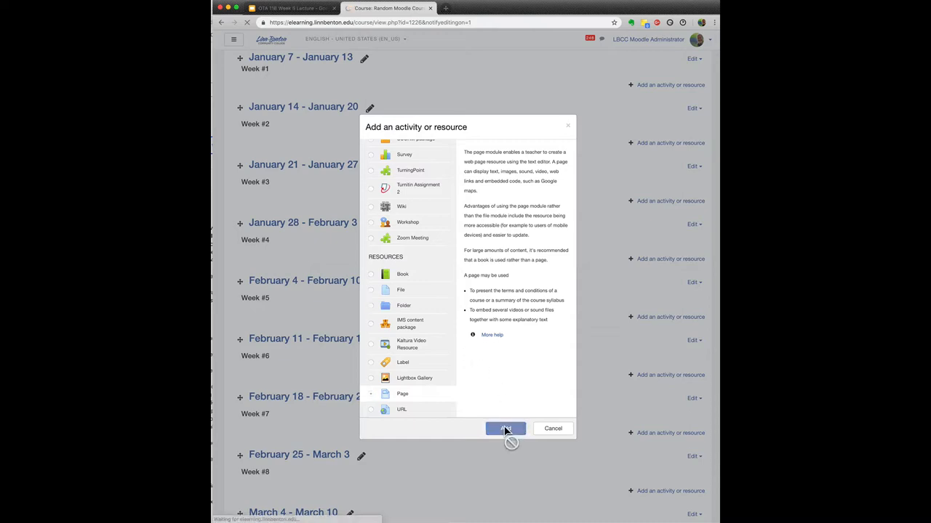
left_click(505, 428)
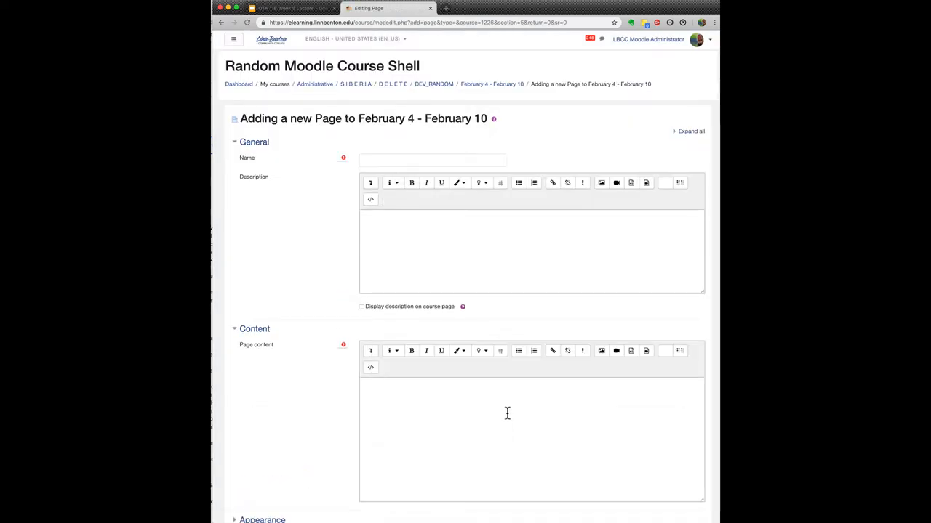
Step: Enter 'Week #5 Lecture Slides' as the new page's name
left_click(432, 160)
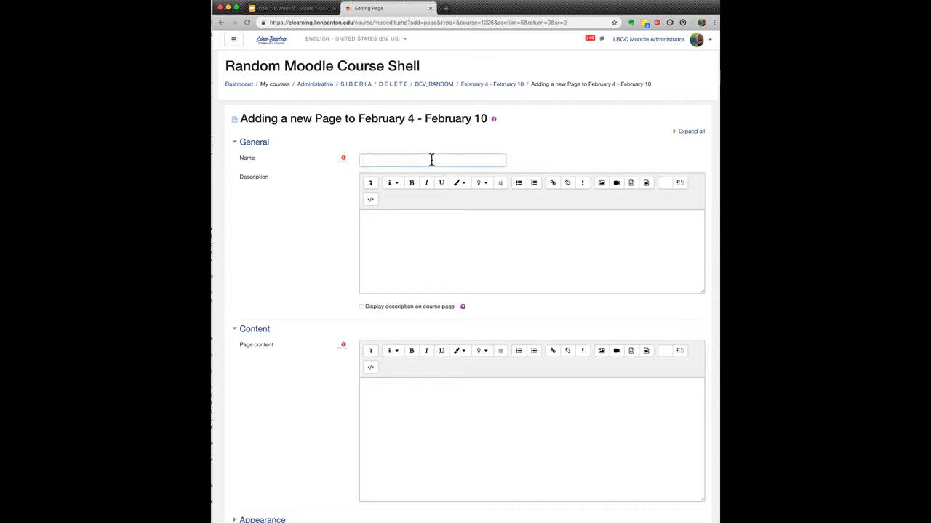
type("W")
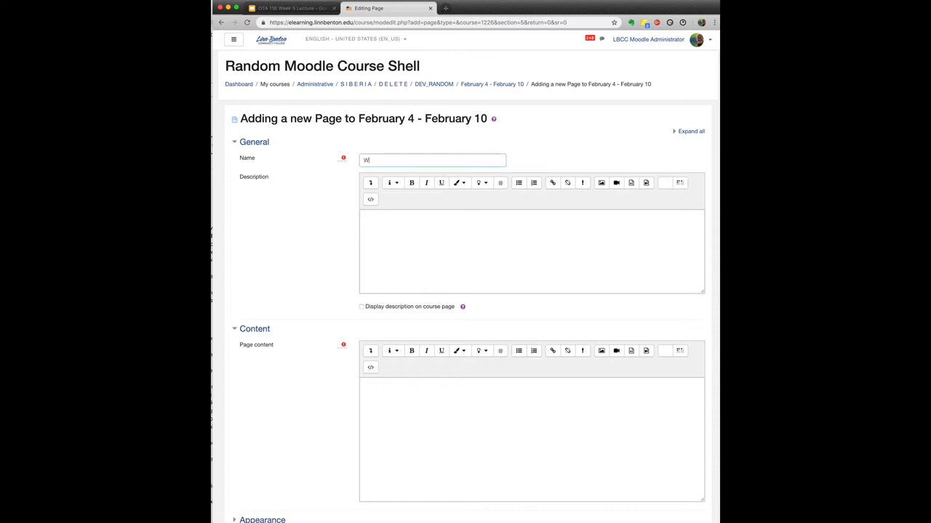
type("eek #5 Lecture Slid")
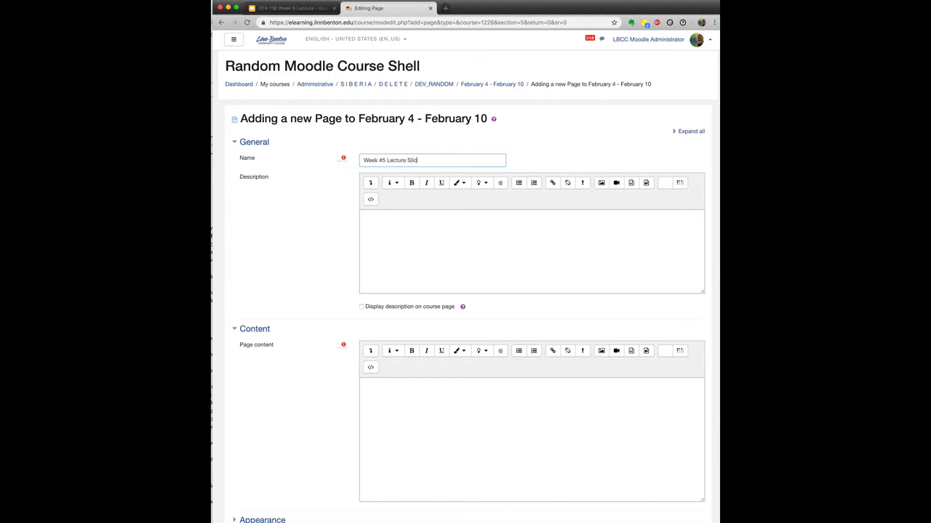
type("es")
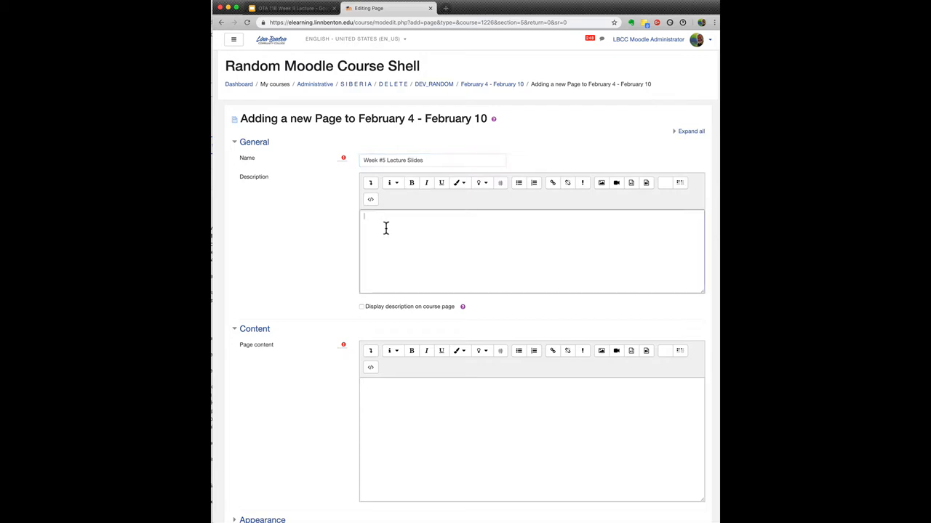
mouse_move(333, 386)
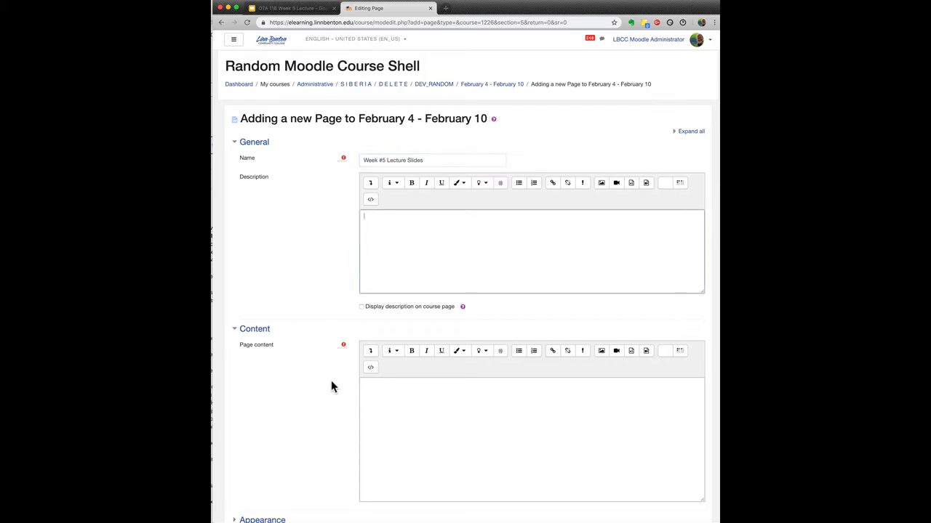
Step: Put Page content into HTML source mode and bring up its paste menu
scroll("down", 3)
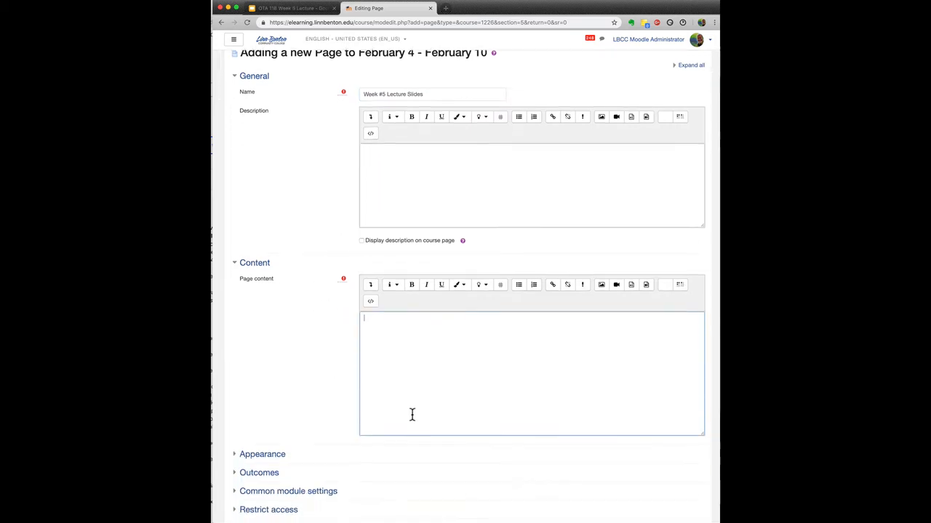
scroll("down", 3)
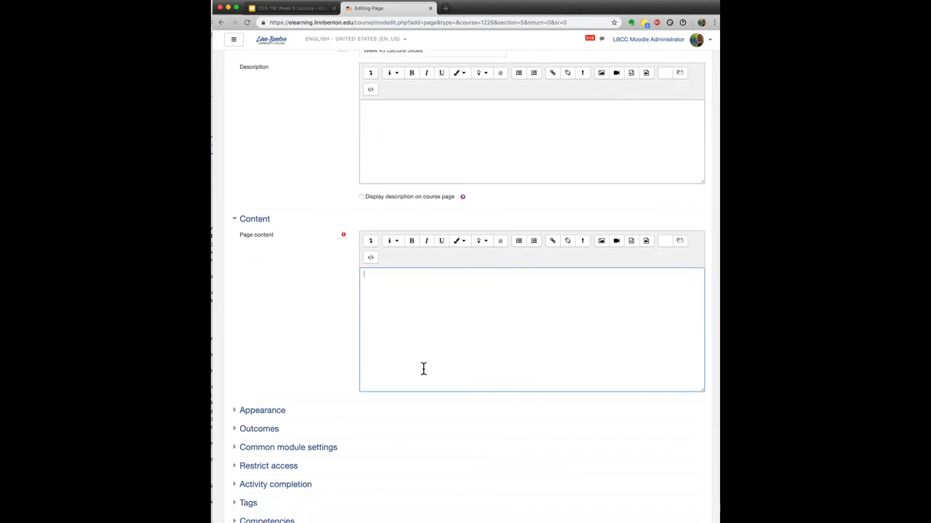
mouse_move(425, 332)
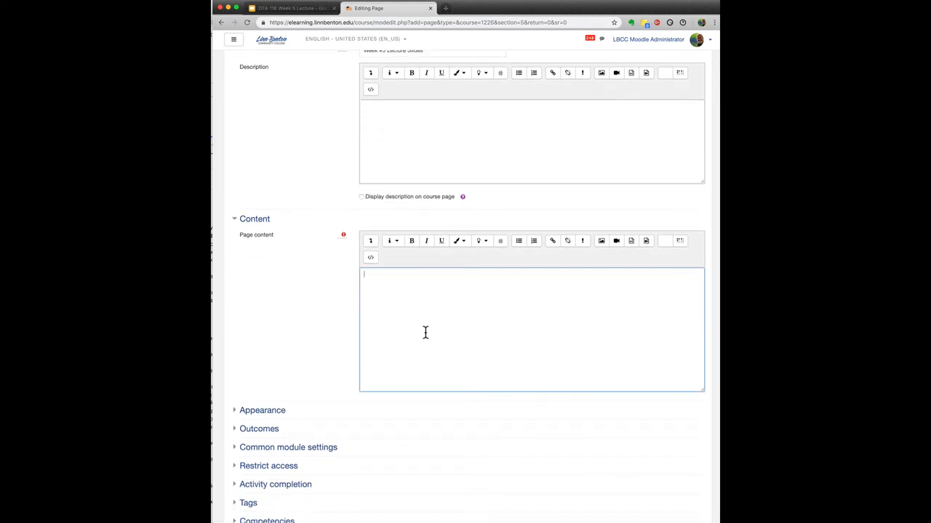
mouse_move(429, 332)
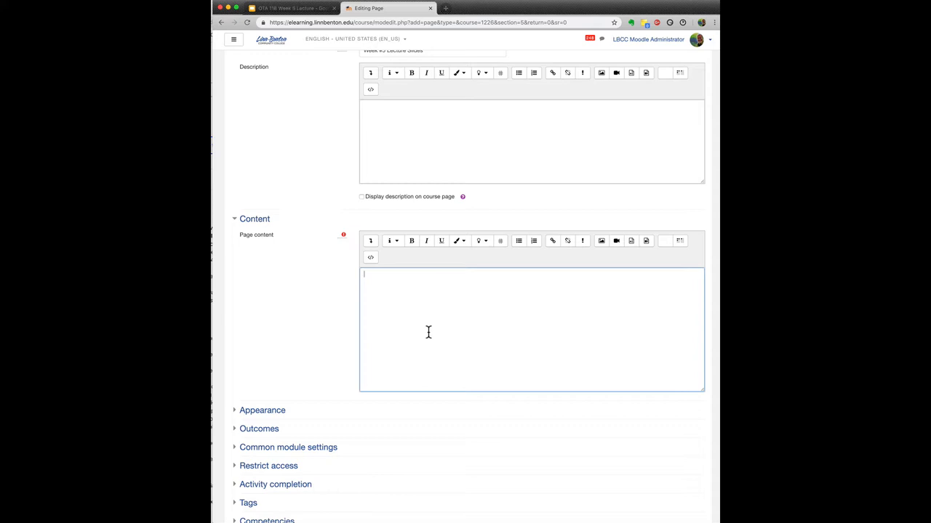
mouse_move(413, 310)
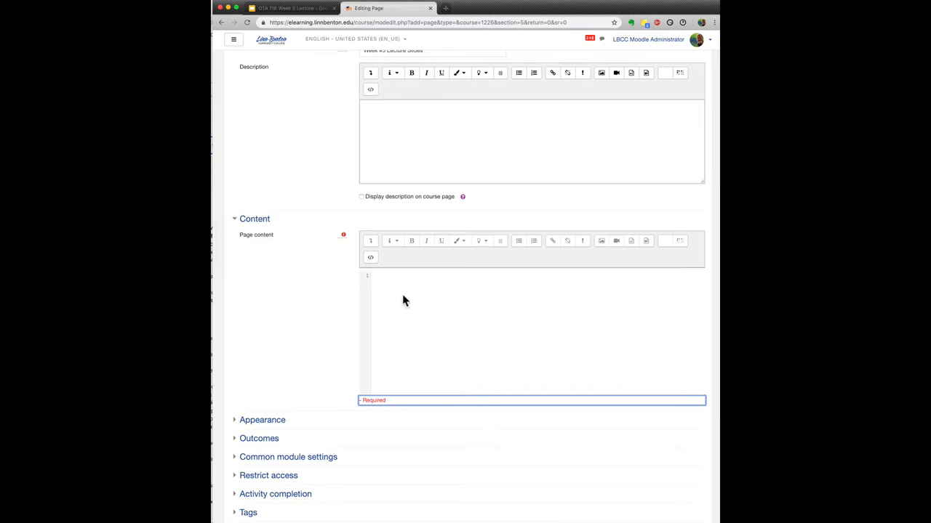
right_click(405, 300)
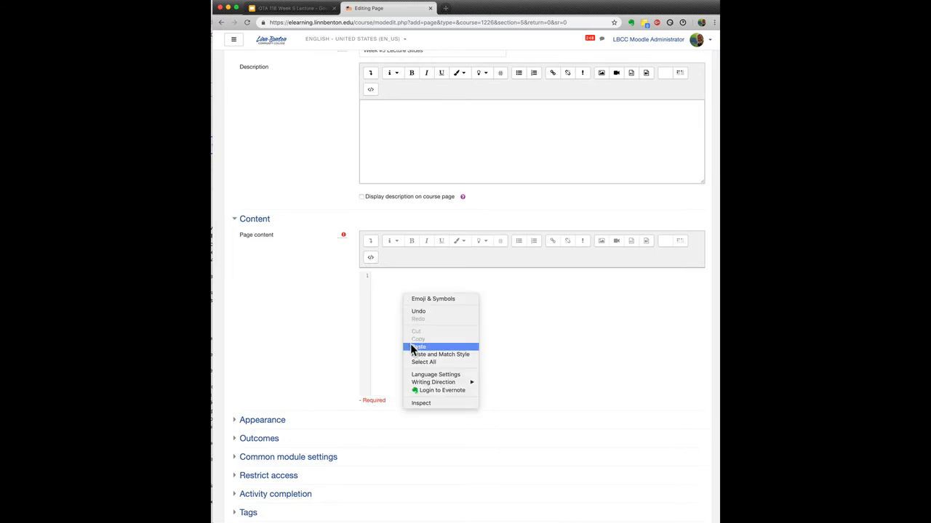
Step: Paste the Google Slides embed code and set Appearance display to Open
left_click(416, 346)
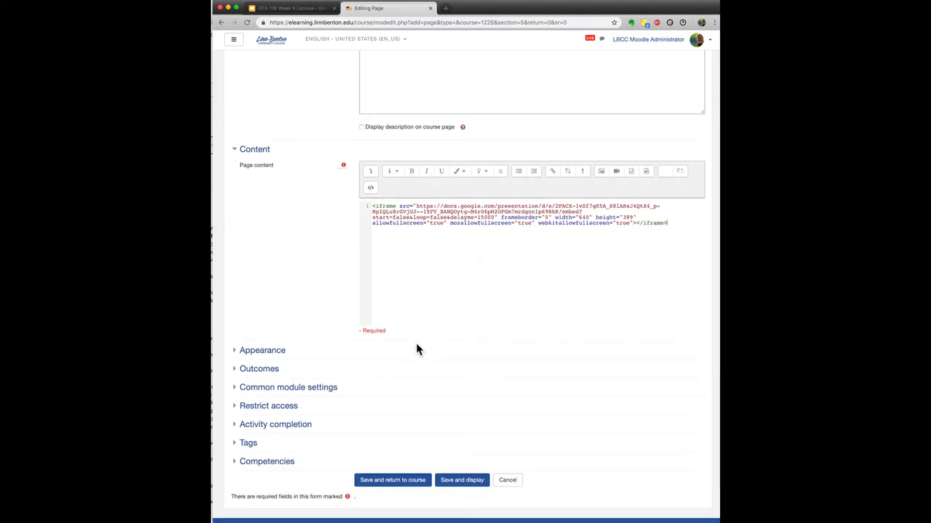
mouse_move(263, 351)
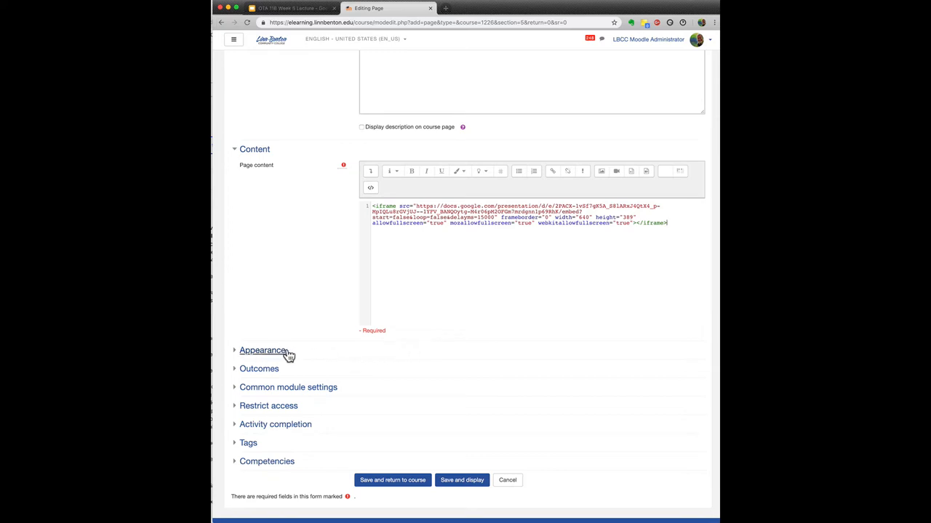
left_click(263, 351)
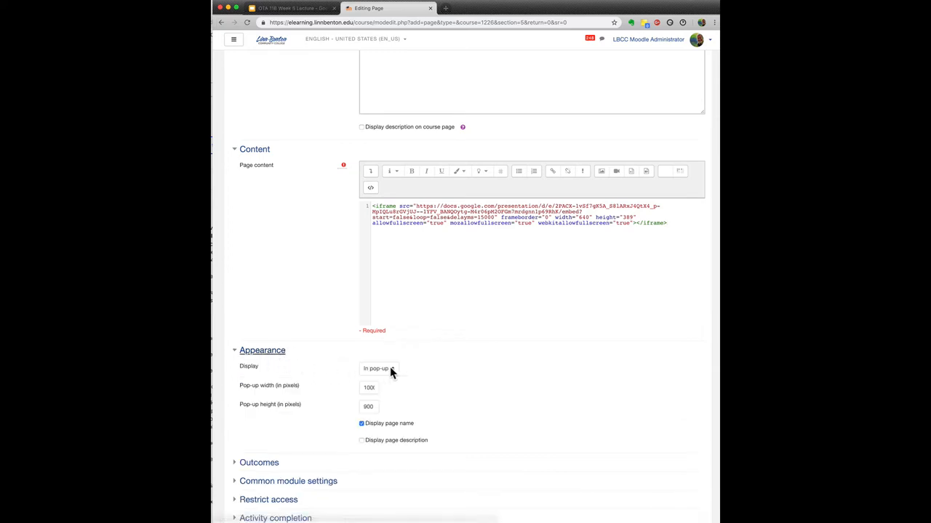
left_click(377, 369)
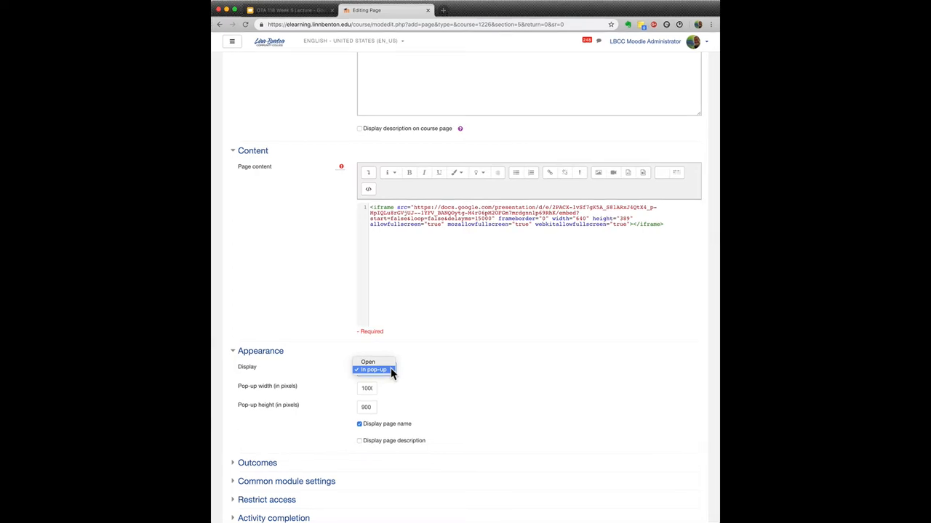
mouse_move(373, 362)
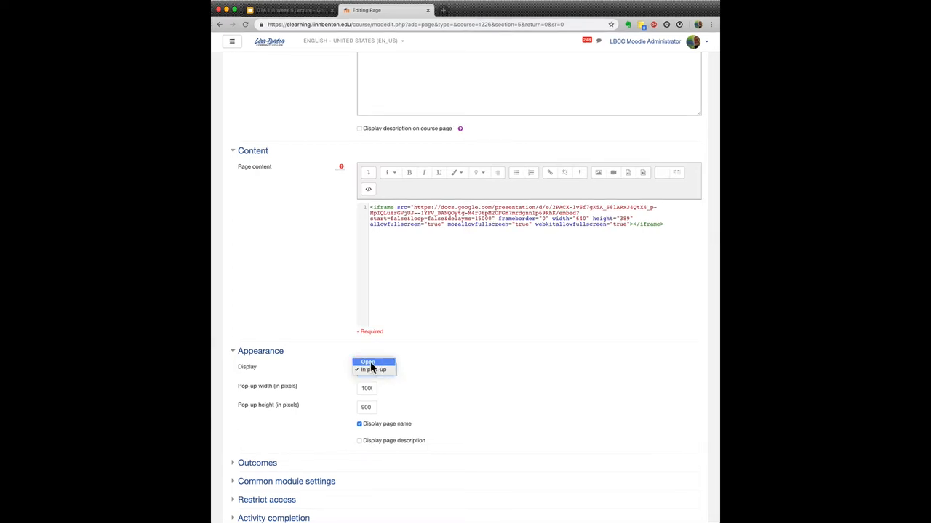
left_click(368, 361)
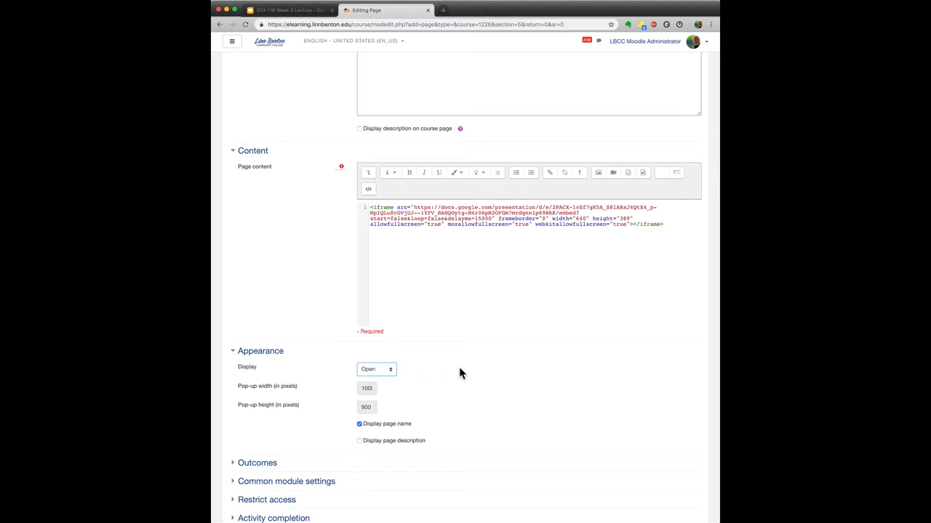
Step: Save the page, return to the course, and open Week #5 Lecture Slides
scroll("down", 3)
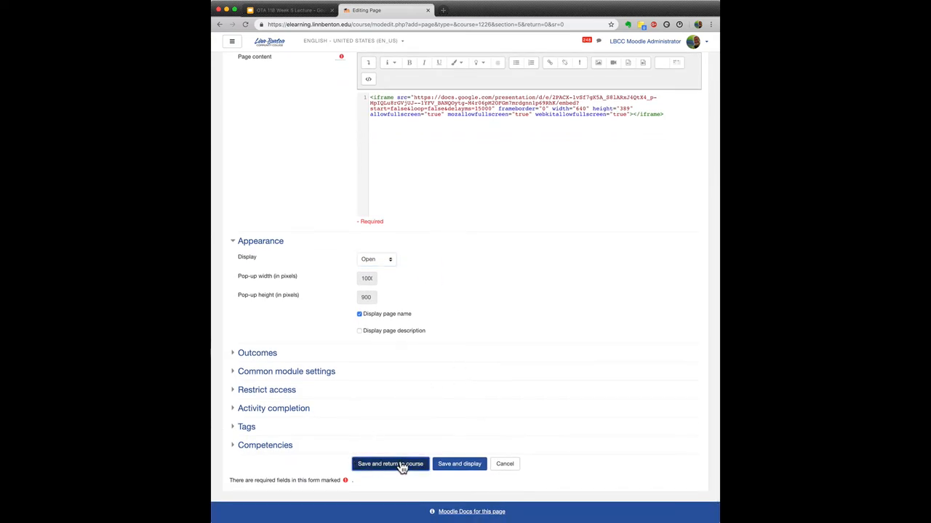
left_click(389, 464)
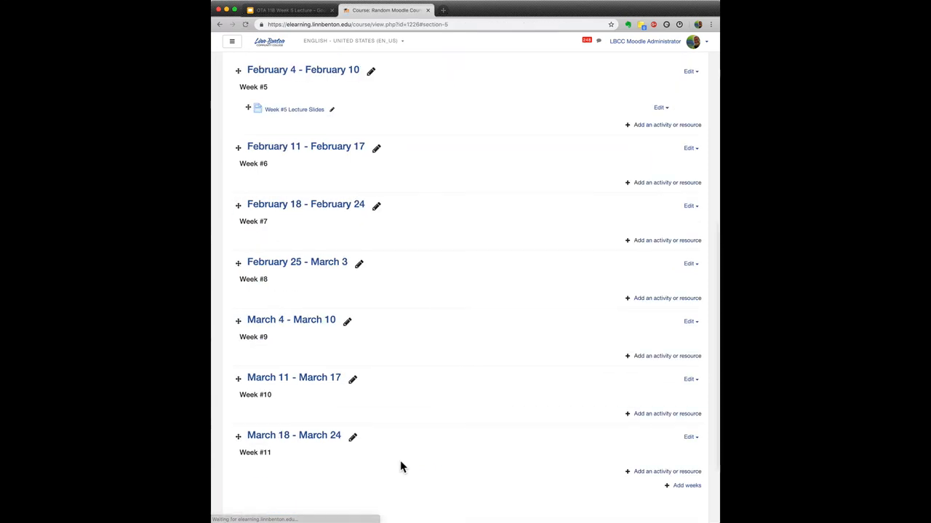
scroll("up", 3)
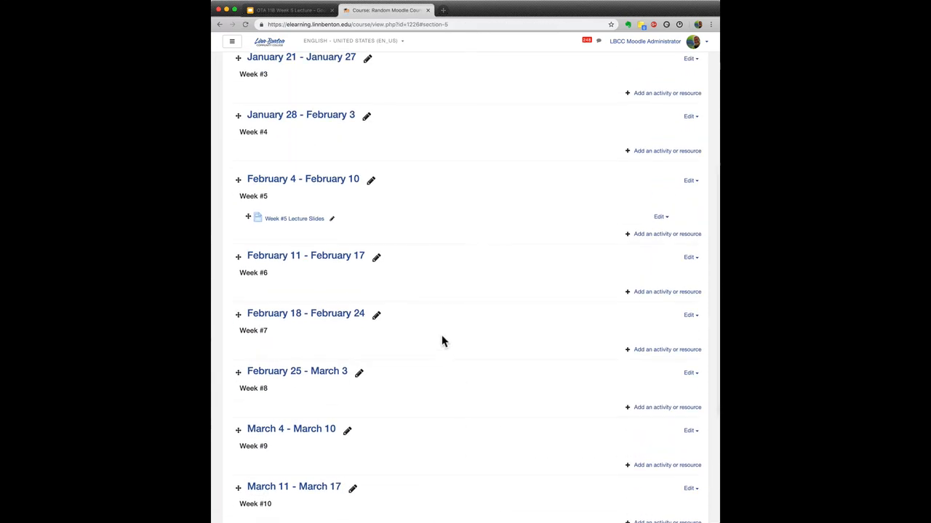
left_click(294, 219)
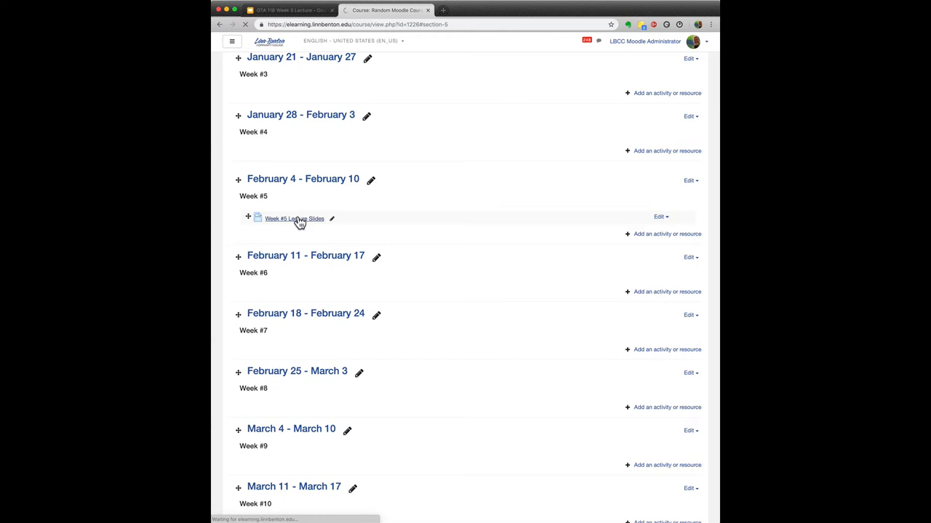
Step: Play and advance the embedded deck to slide 4, viewing the slide list and options
left_click(293, 219)
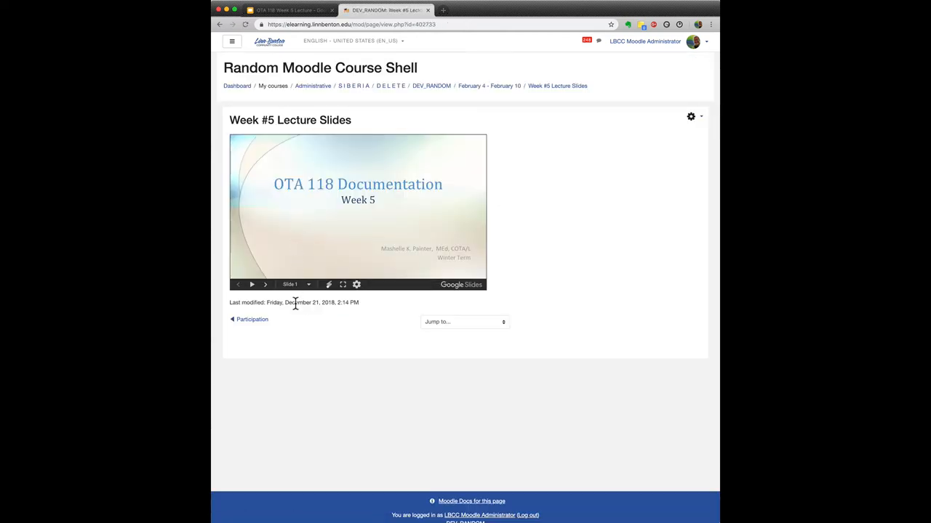
mouse_move(296, 296)
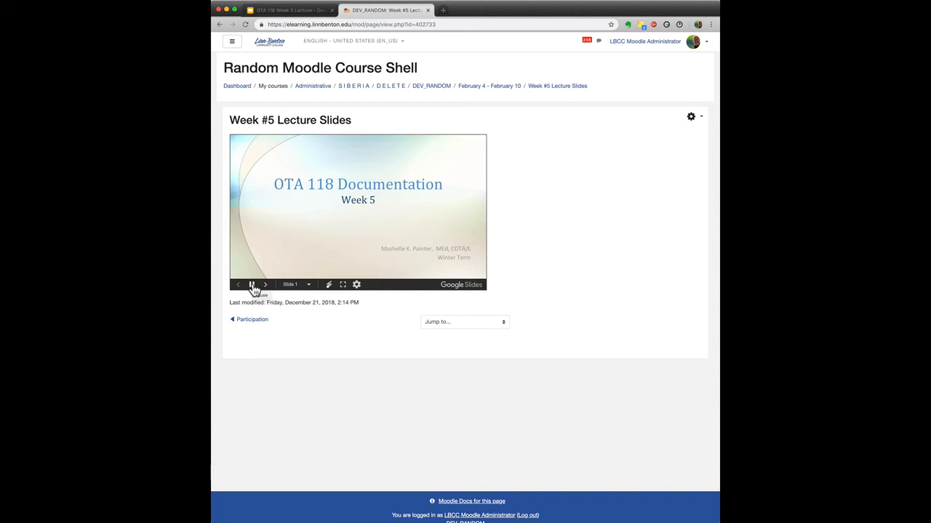
left_click(267, 284)
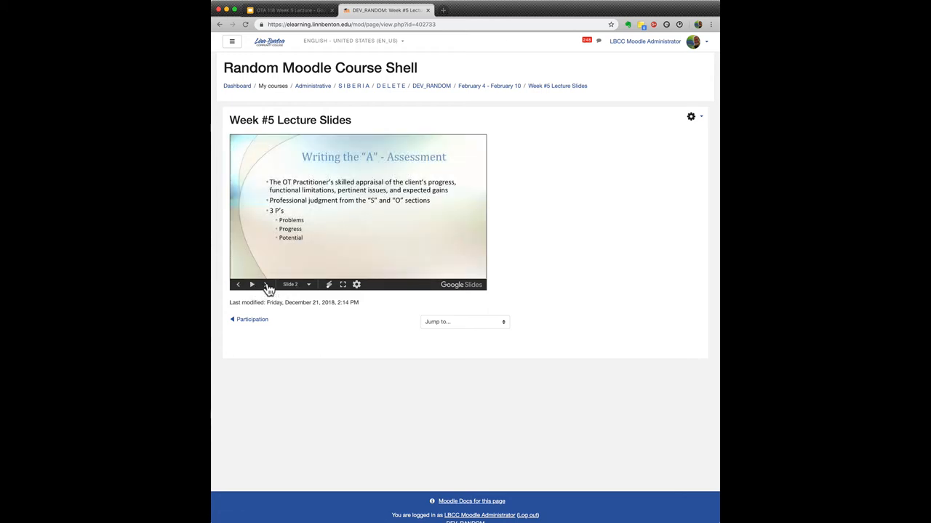
left_click(251, 285)
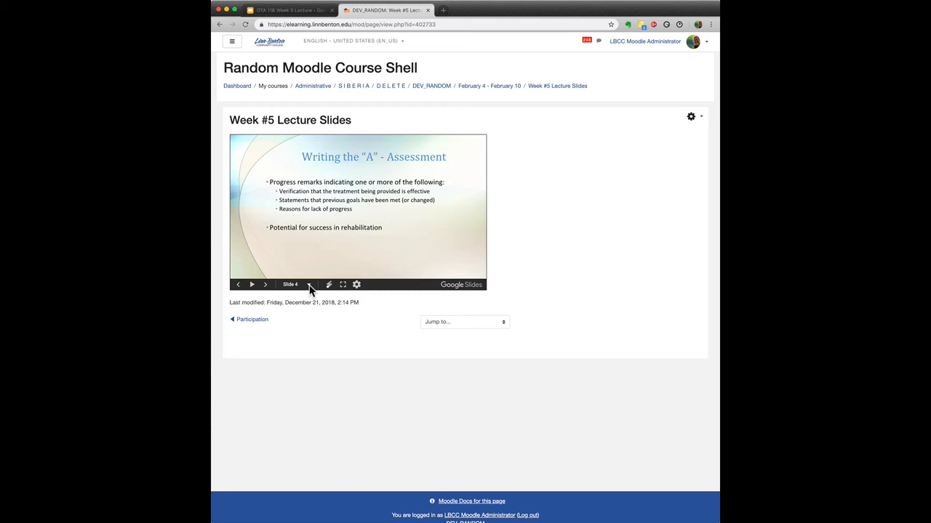
left_click(309, 284)
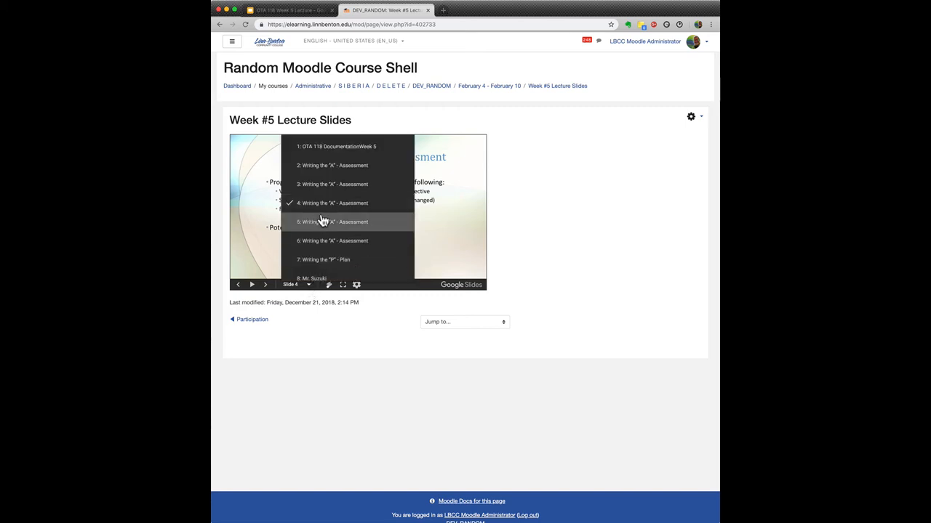
mouse_move(329, 165)
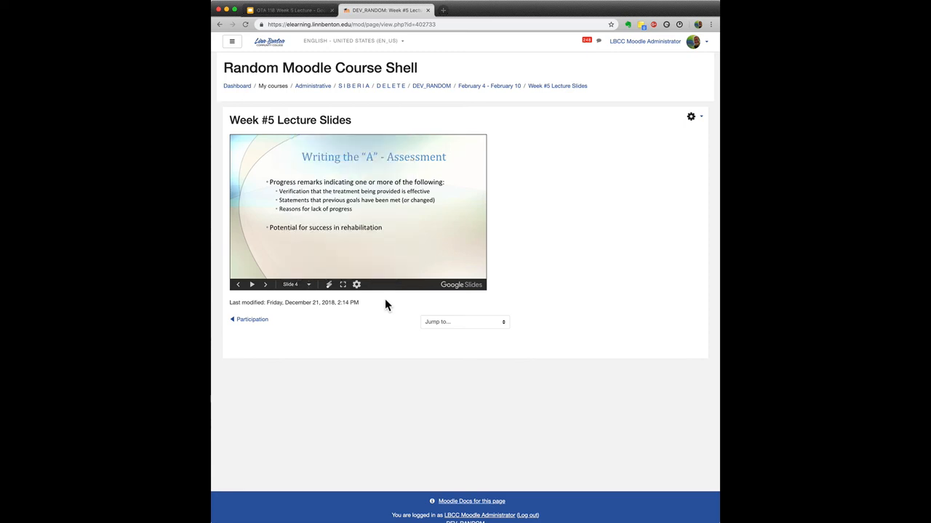
mouse_move(385, 306)
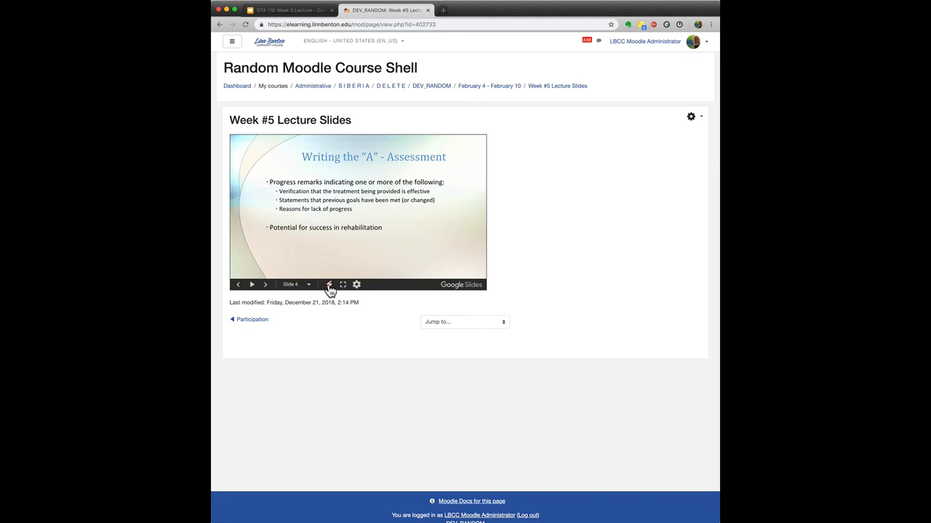
mouse_move(343, 285)
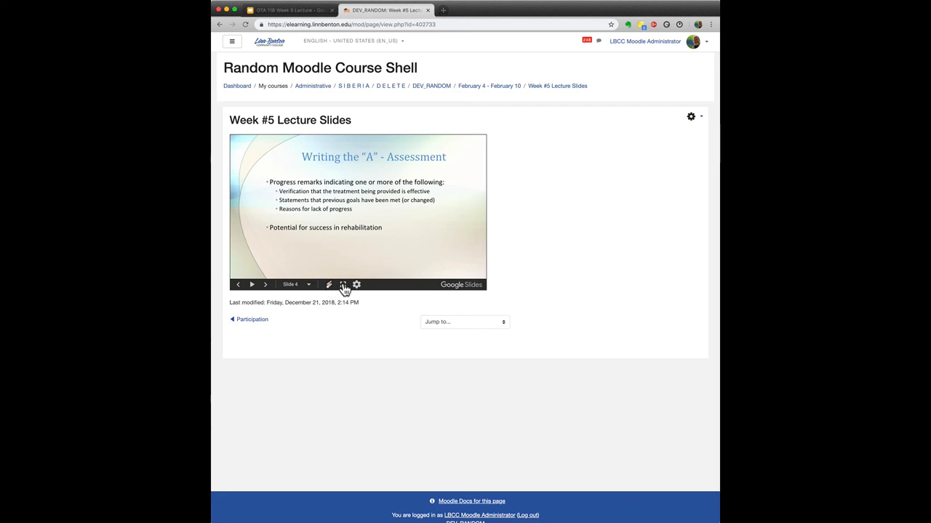
mouse_move(342, 285)
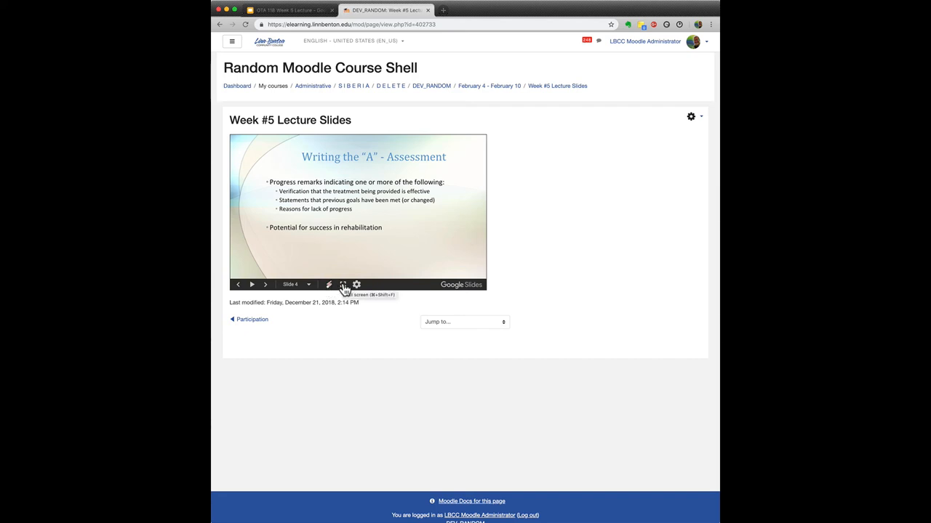
left_click(358, 284)
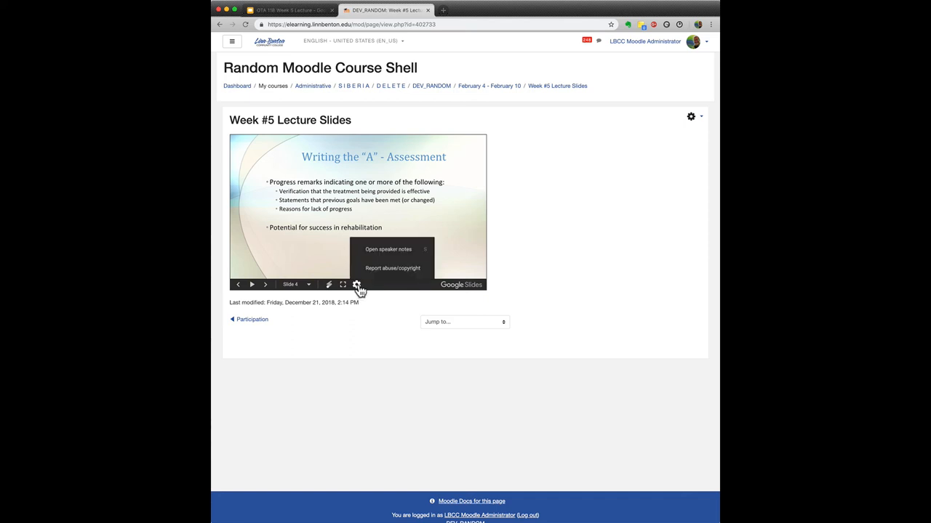
left_click(380, 310)
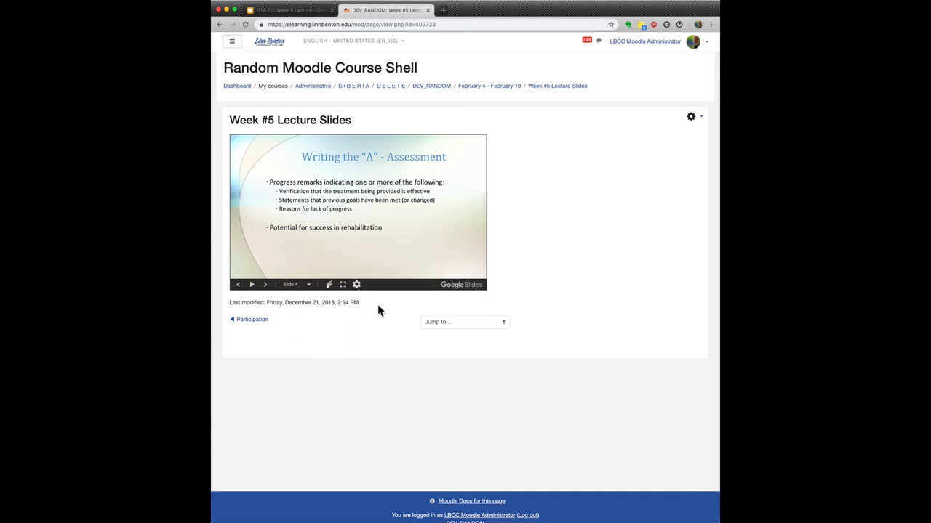